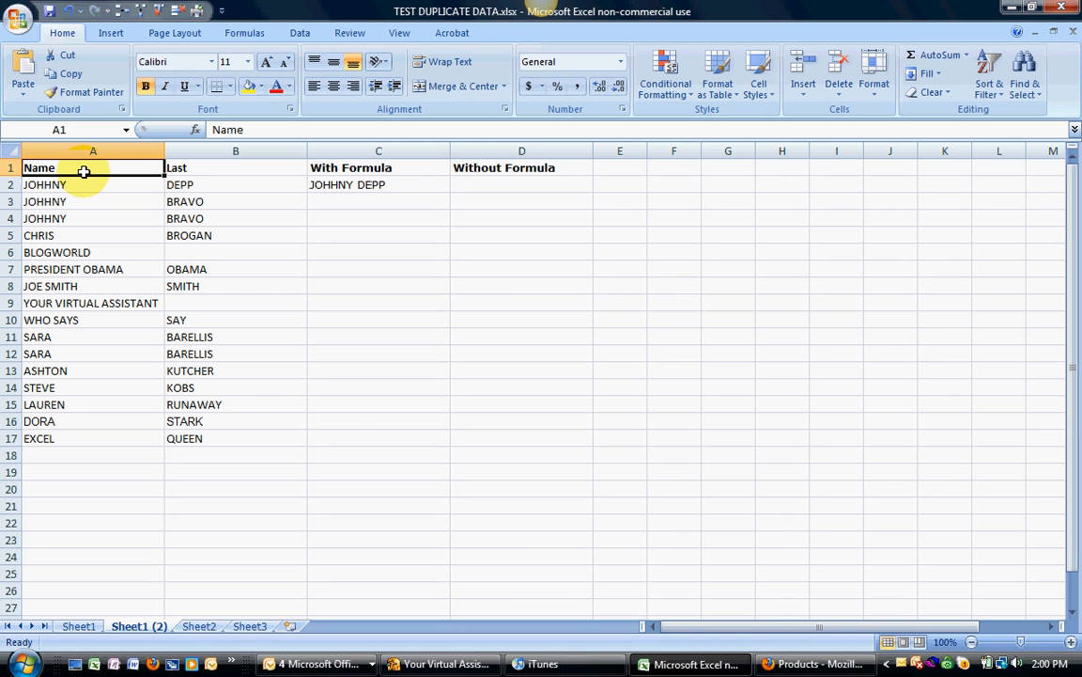
- Check first name JOHHNY and last name DEPP, then copy C2's =A2&" "&B2 formula
left_click(83, 184)
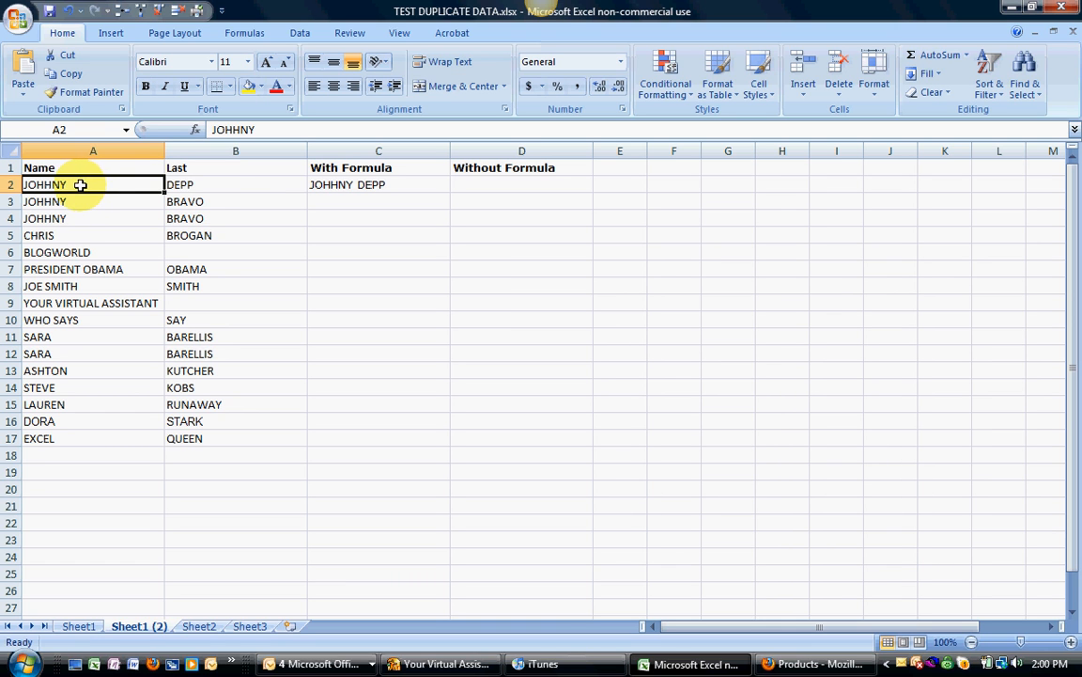
left_click(217, 184)
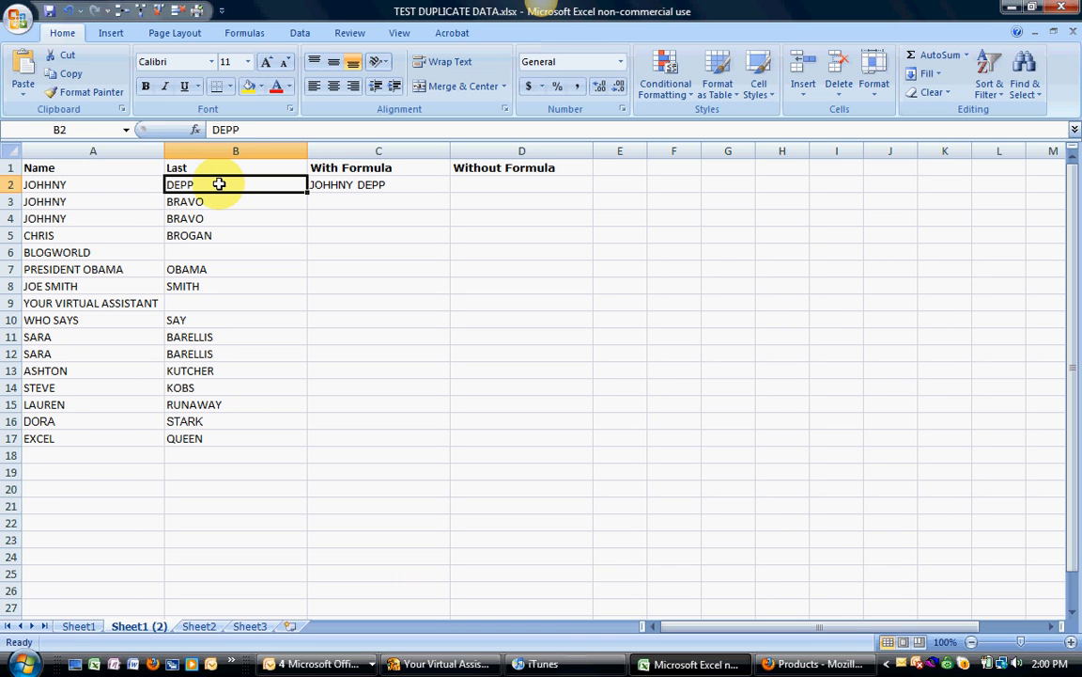
mouse_move(93, 184)
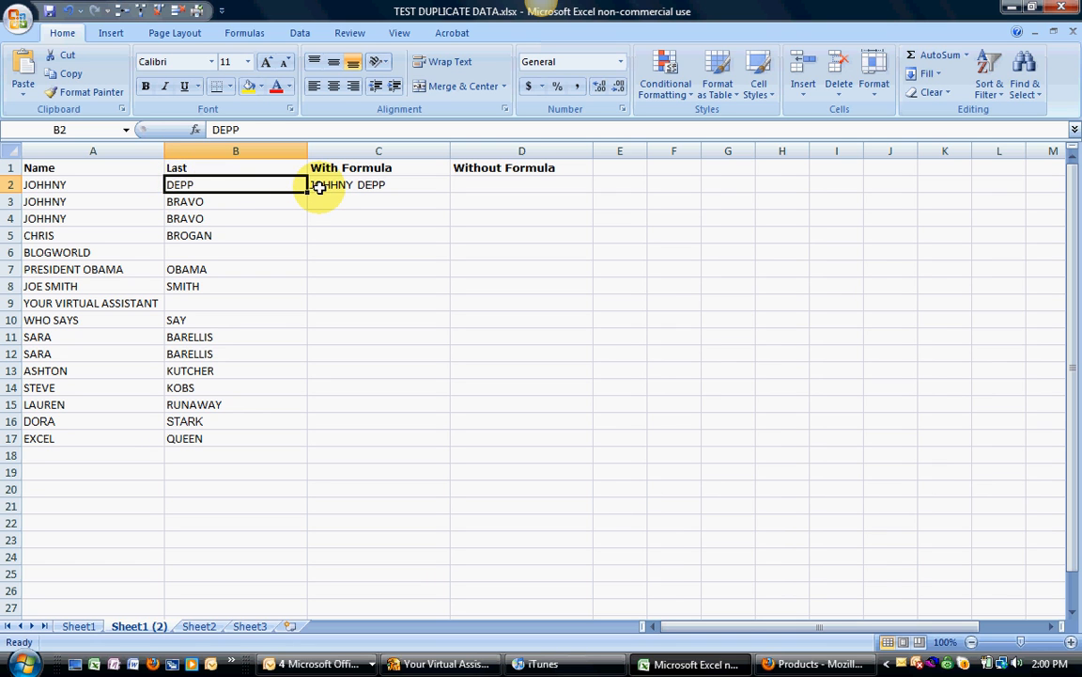
left_click(378, 184)
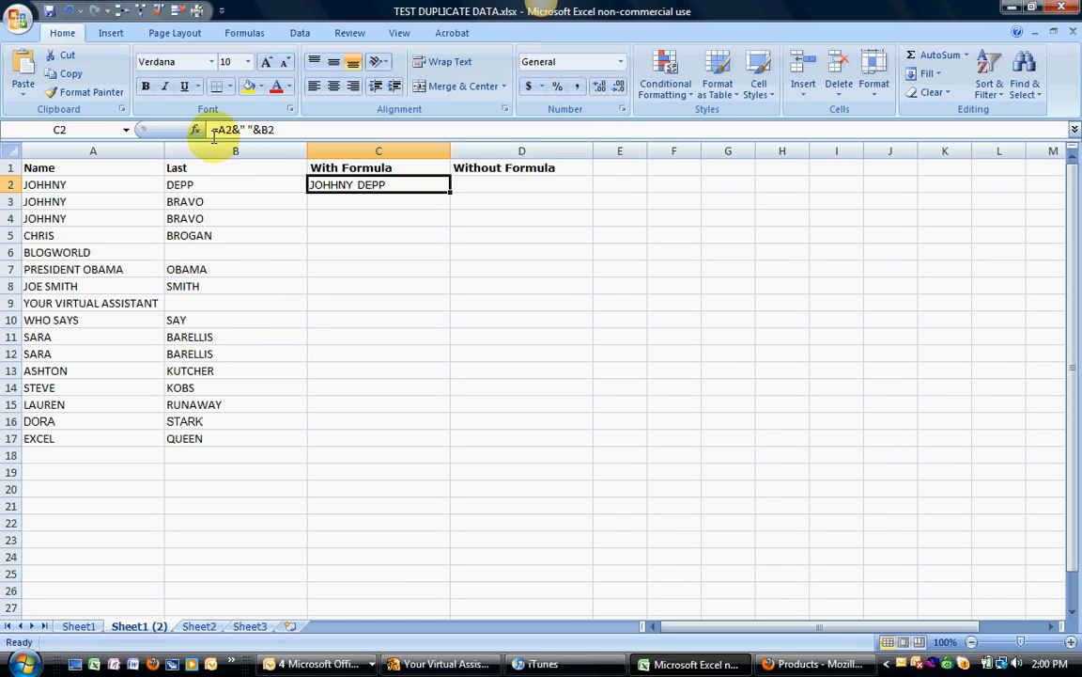
mouse_move(223, 239)
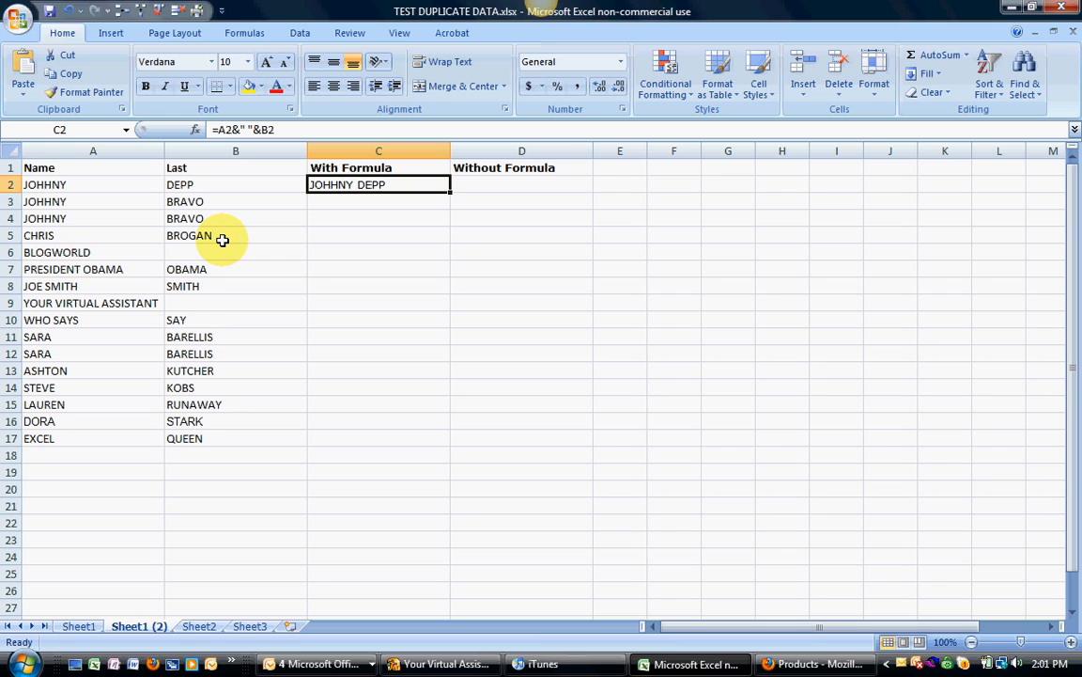
key("ctrl+c")
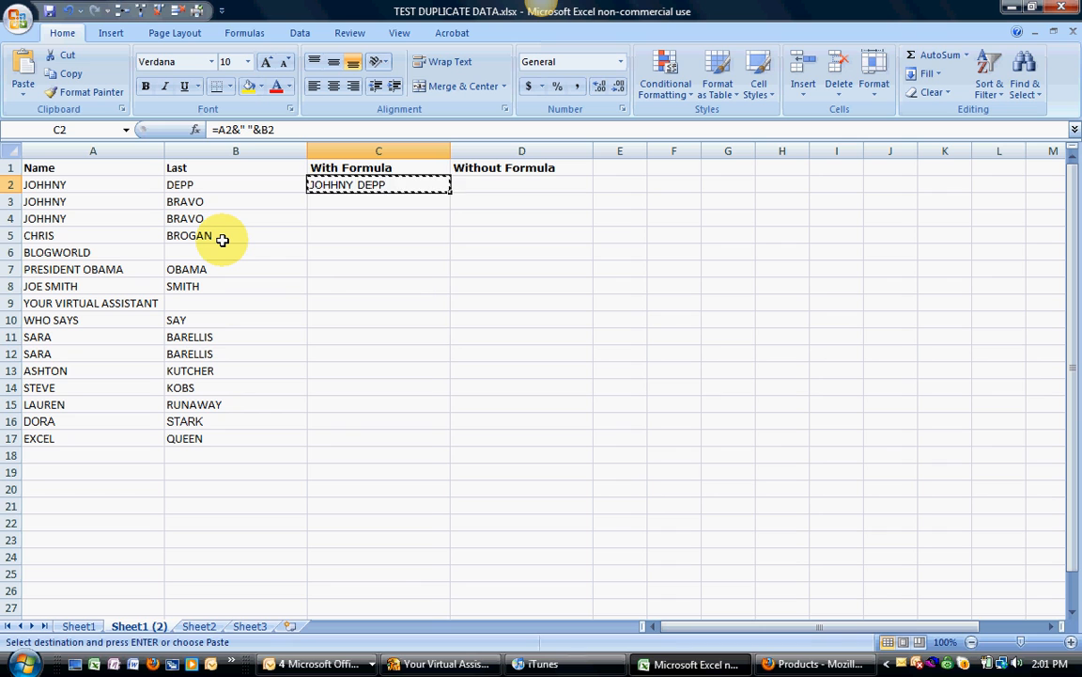
- Paste the joining formula into C2:C17 and spot-check the formulas in rows 2 and 3
left_click_drag(378, 184, 378, 456)
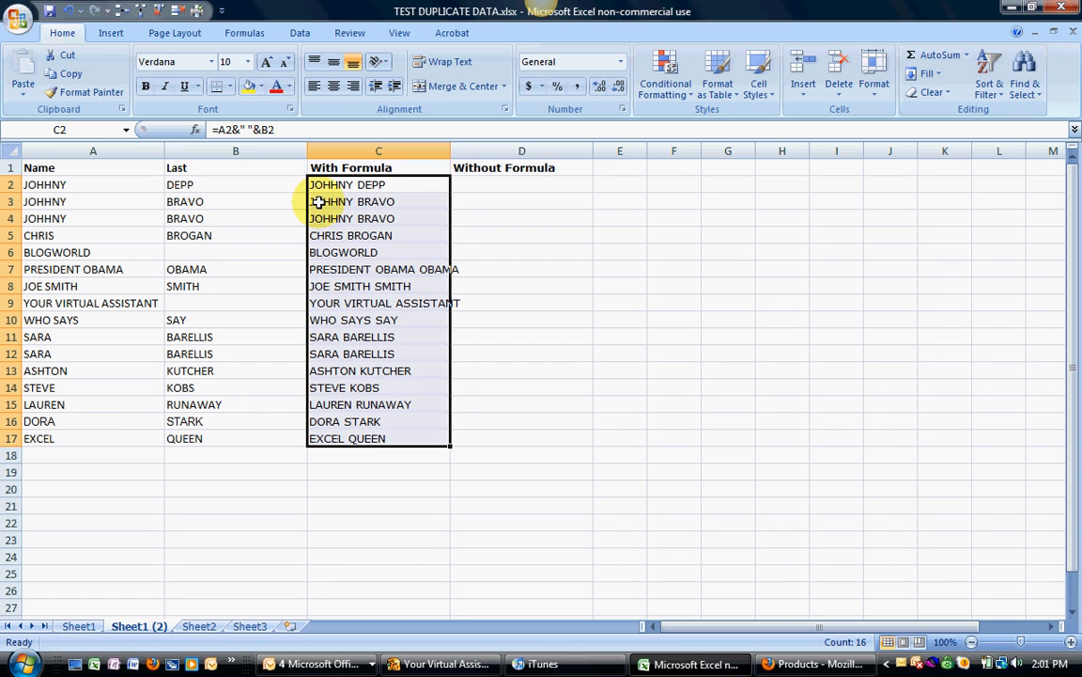
left_click(378, 201)
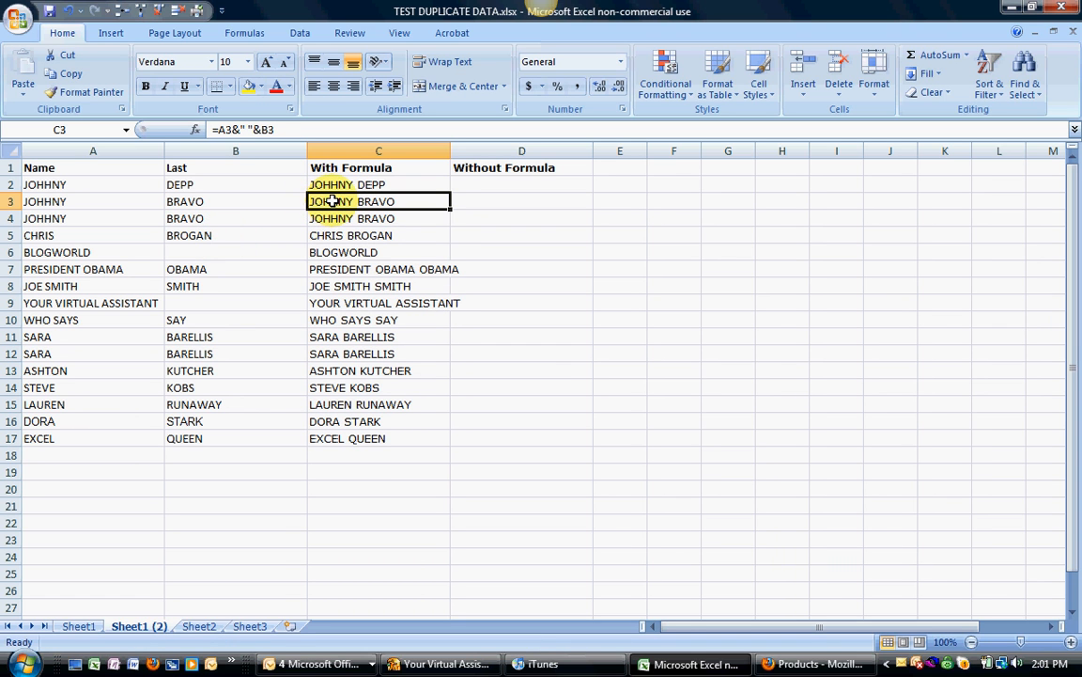
left_click(379, 184)
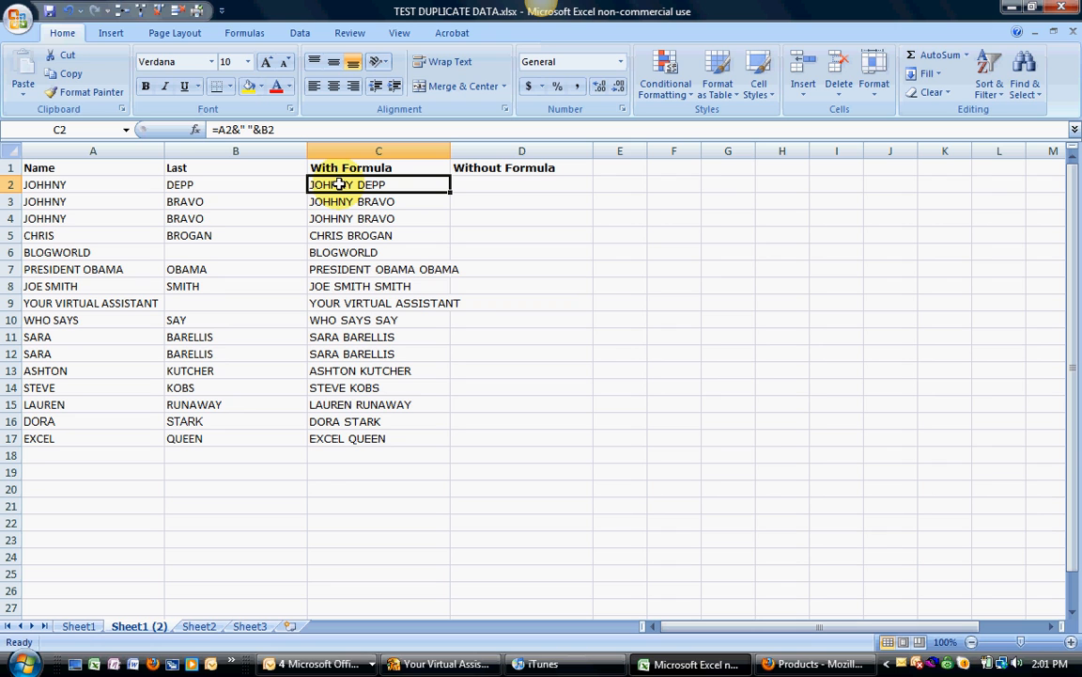
left_click(378, 202)
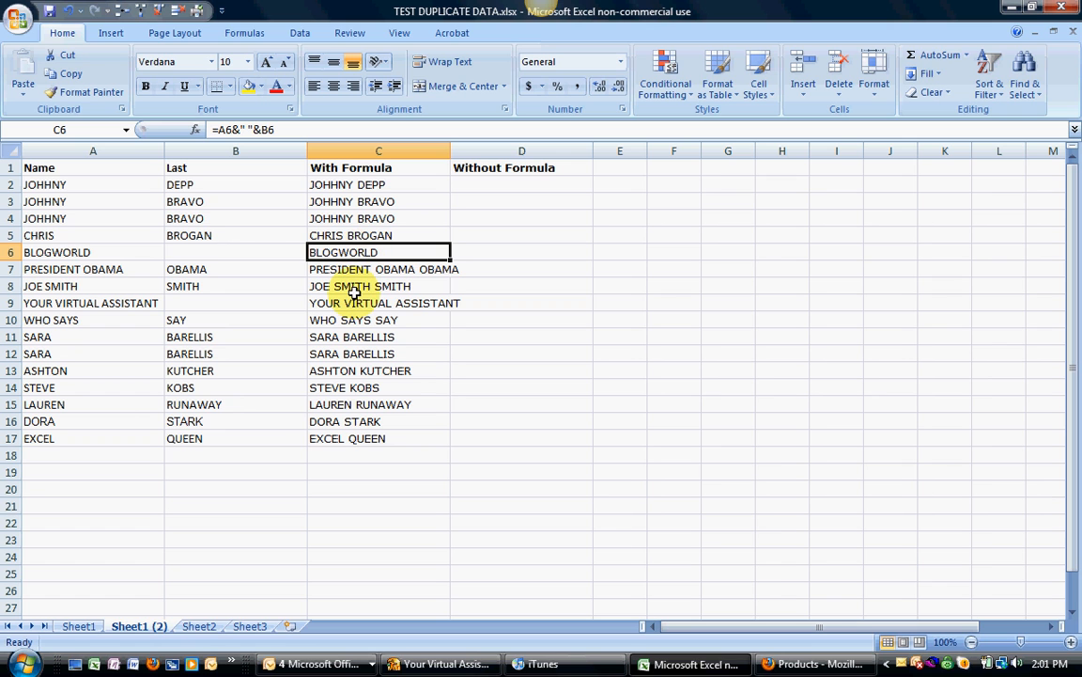
left_click(235, 251)
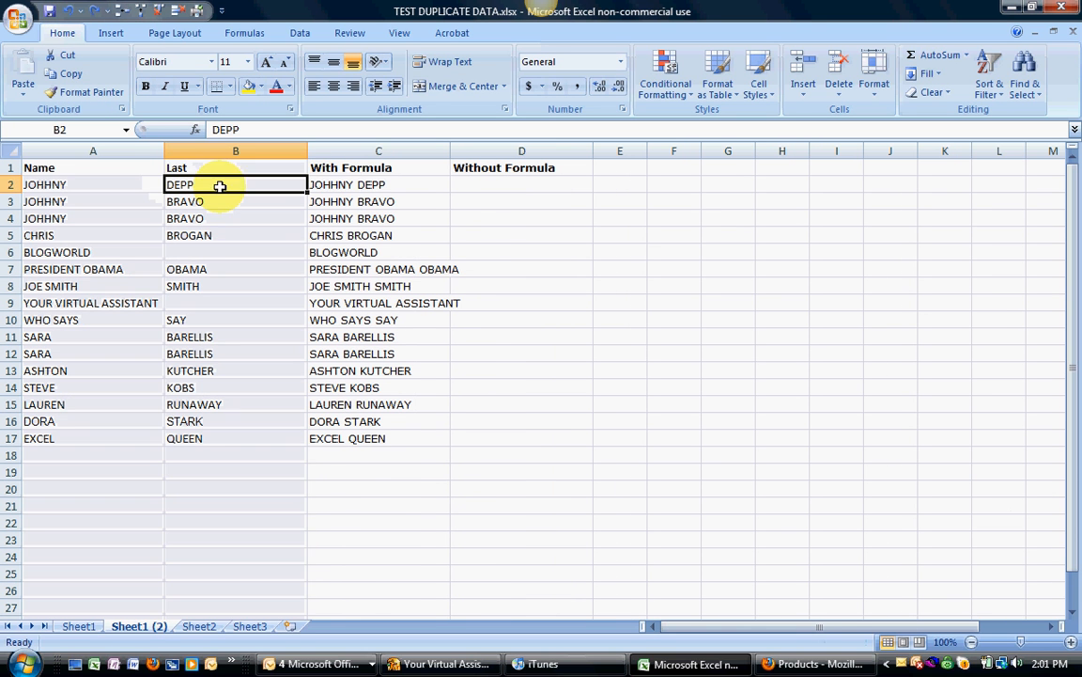
left_click(378, 185)
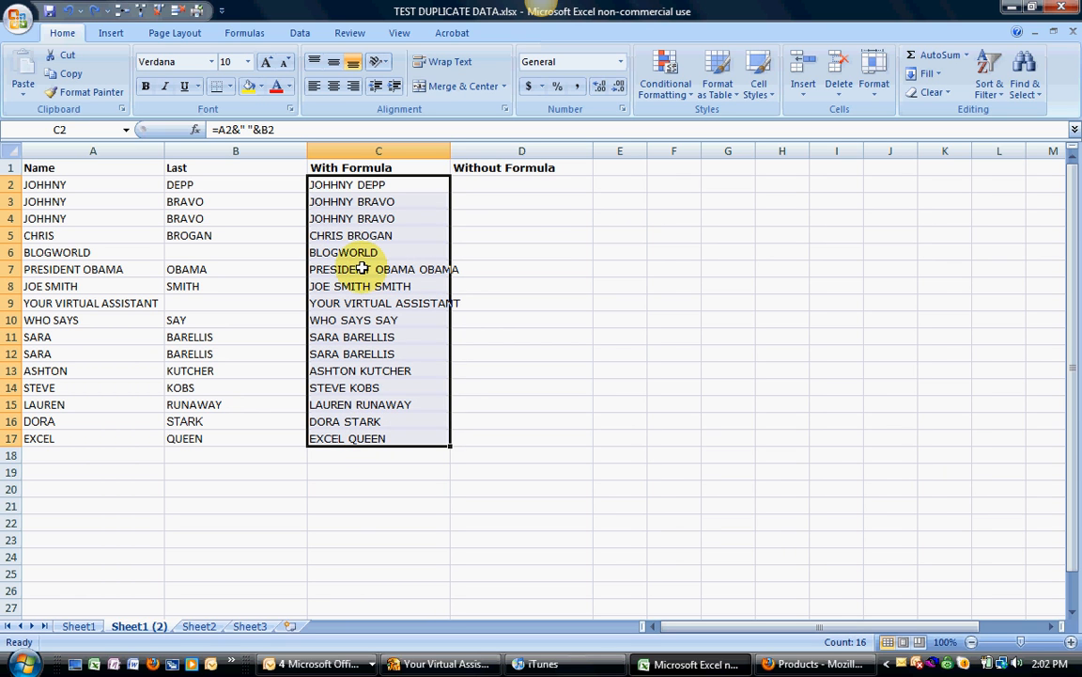
- Copy the C2:C17 full names and bring up the context menu on cell D2
right_click(362, 269)
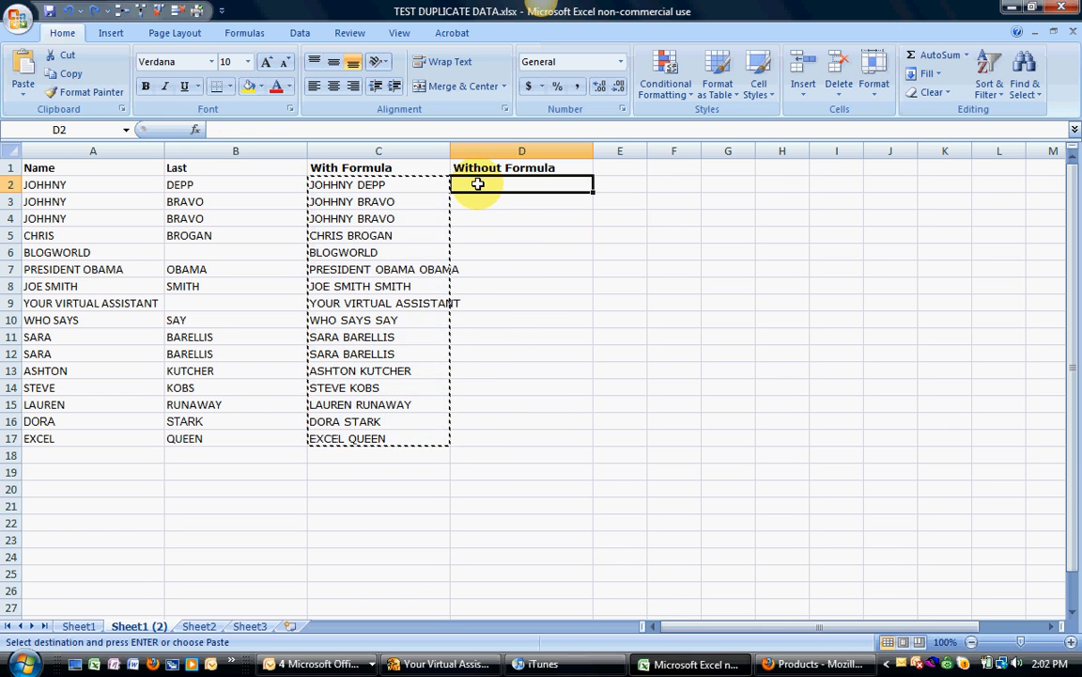
right_click(477, 185)
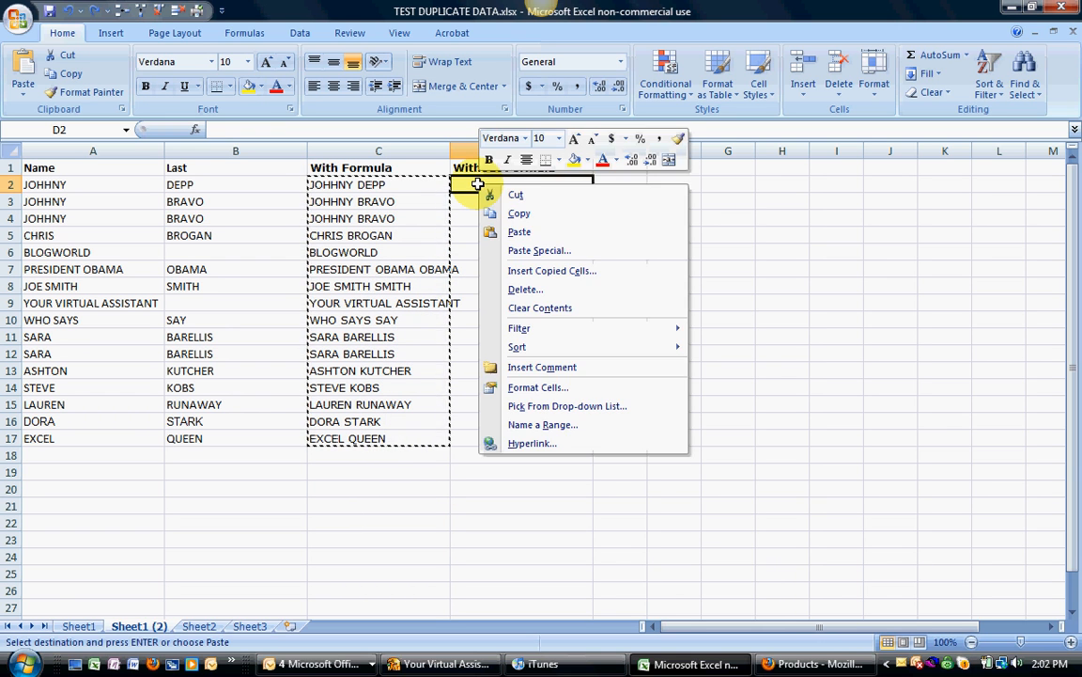
- Paste Special the copied names into D2:D17 using the Values option
left_click(539, 250)
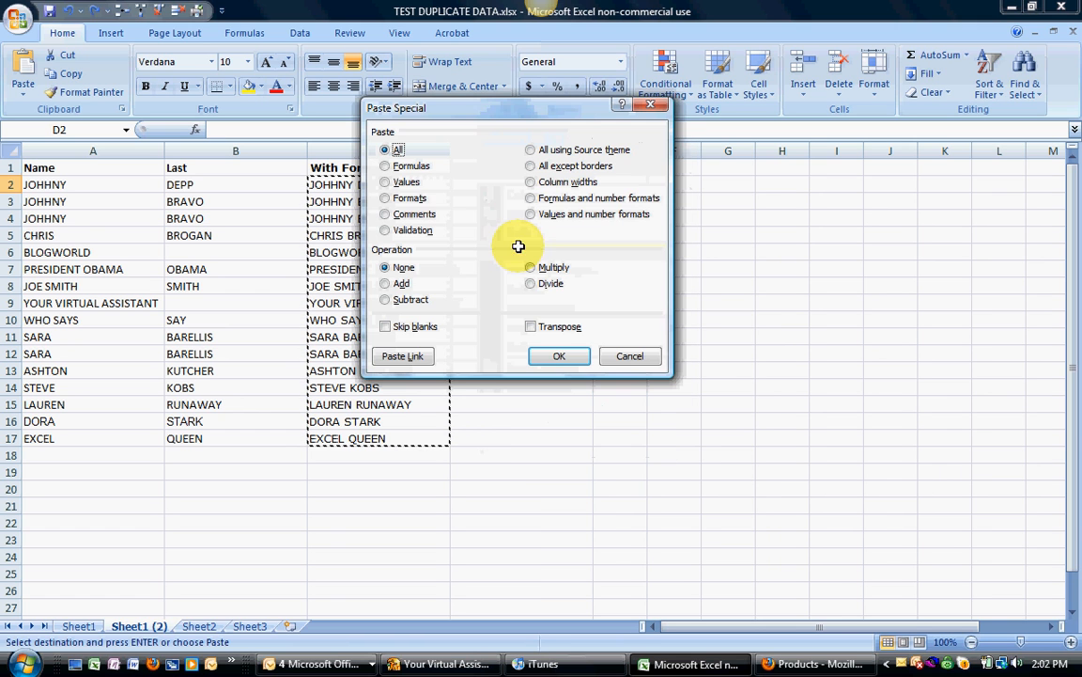
left_click(384, 182)
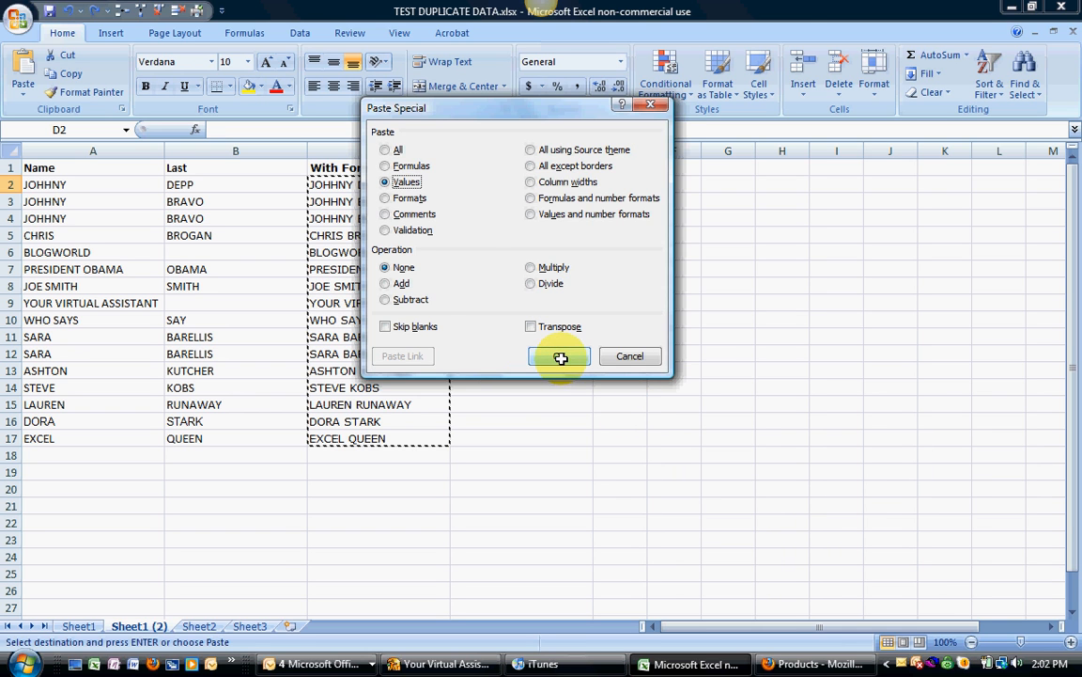
left_click(560, 356)
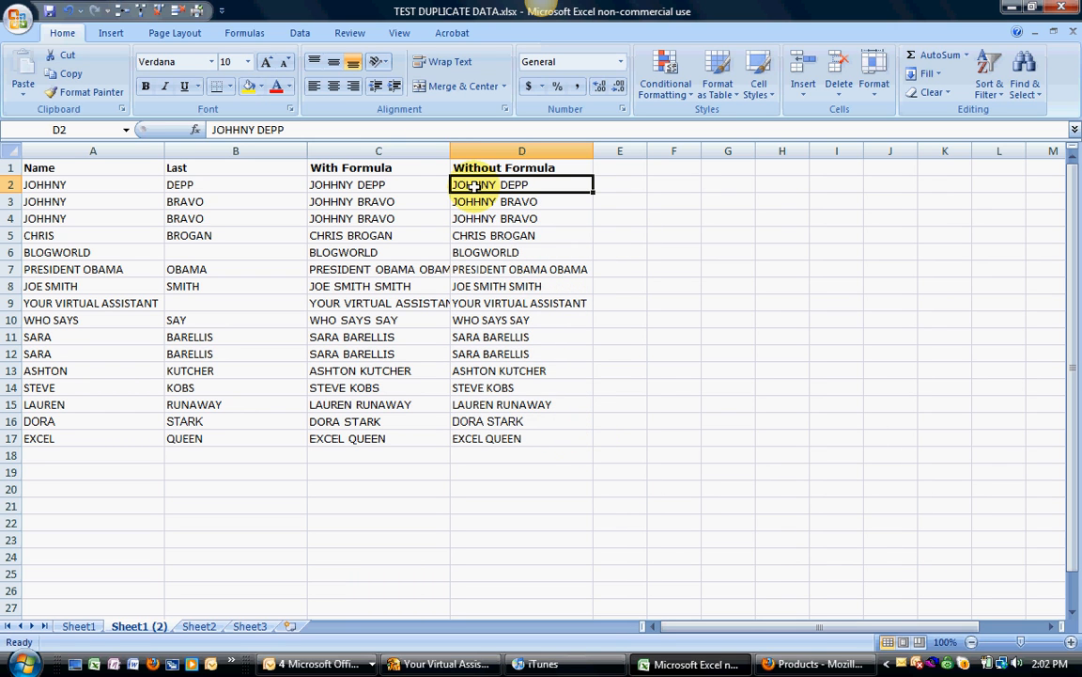
left_click(379, 184)
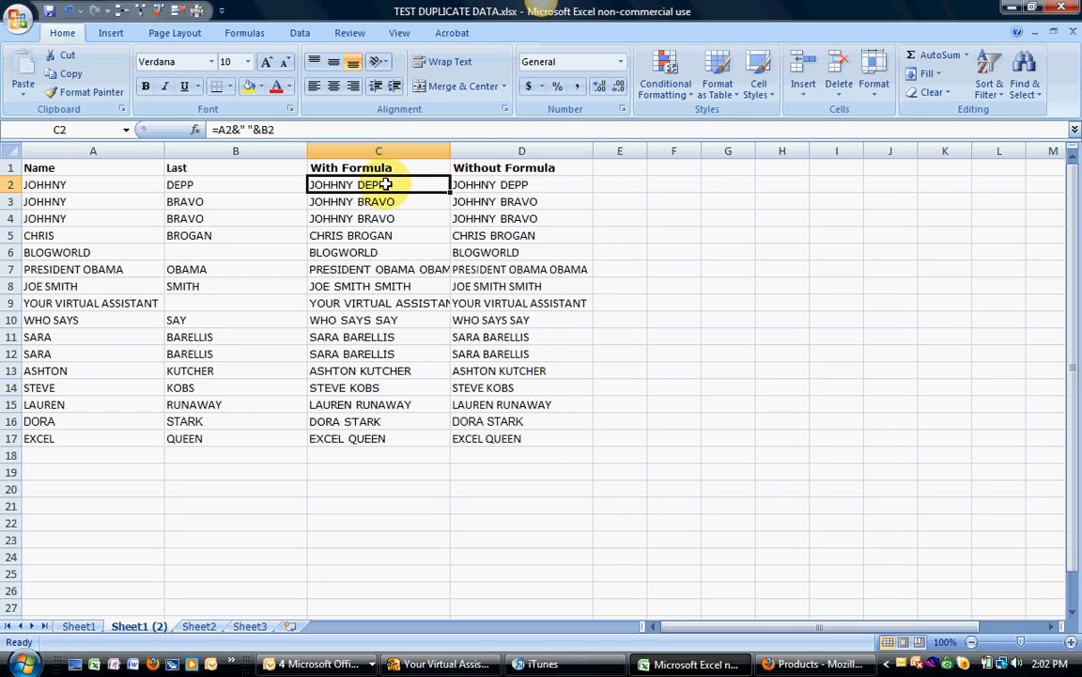